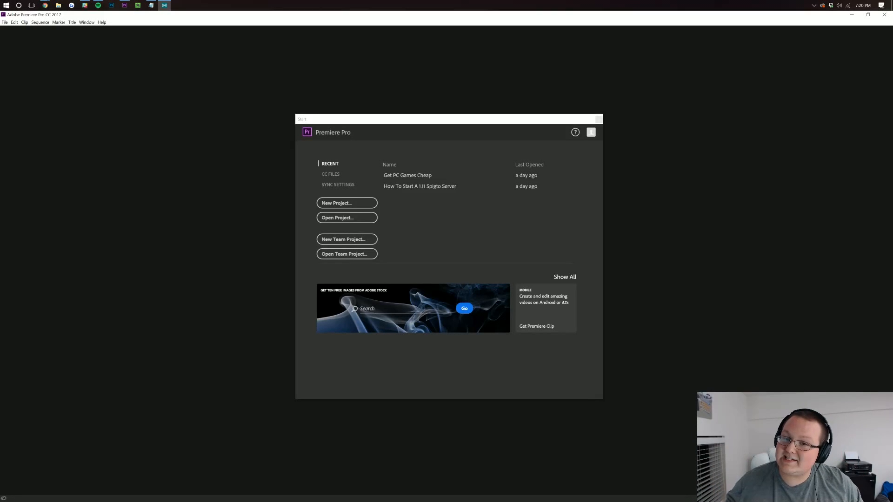
mouse_move(760, 208)
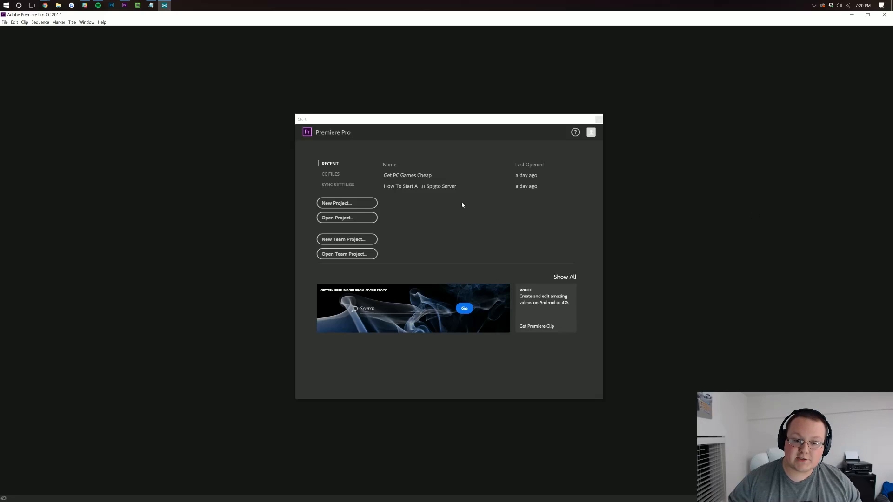
- Create a new Premiere Pro project named '5 Entrepreneur Books'
left_click(346, 203)
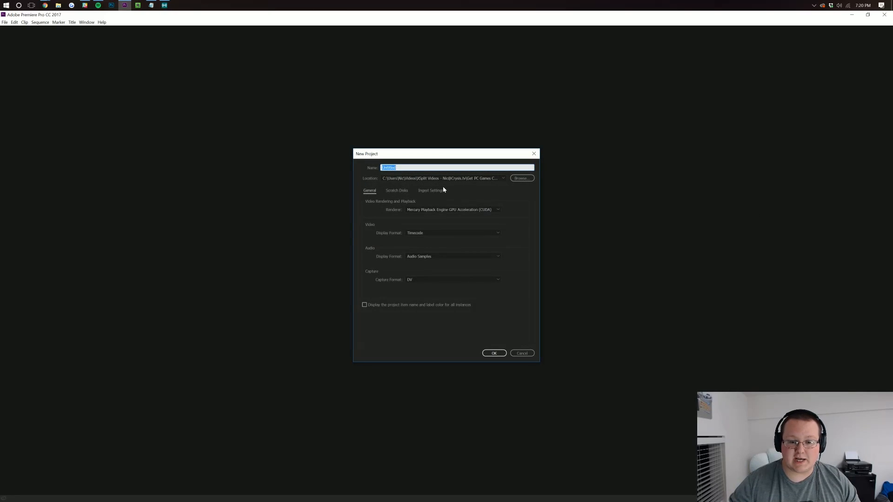
type("S")
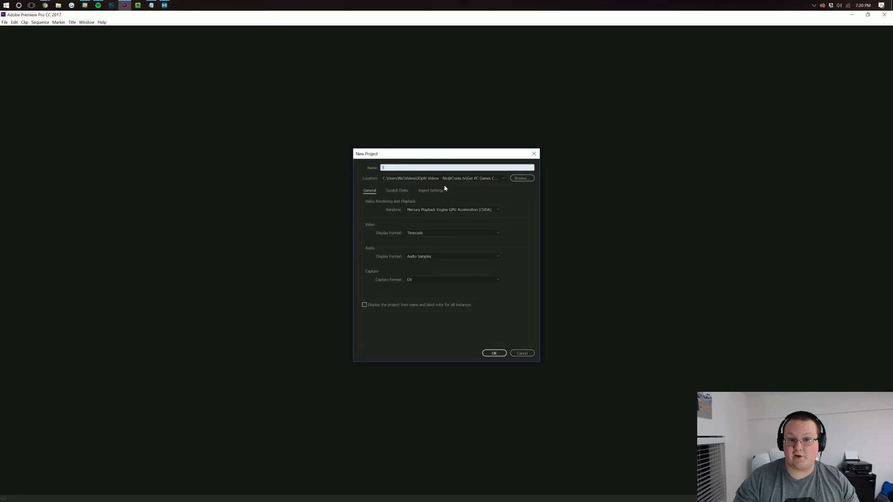
type("Enterpreneur Boo")
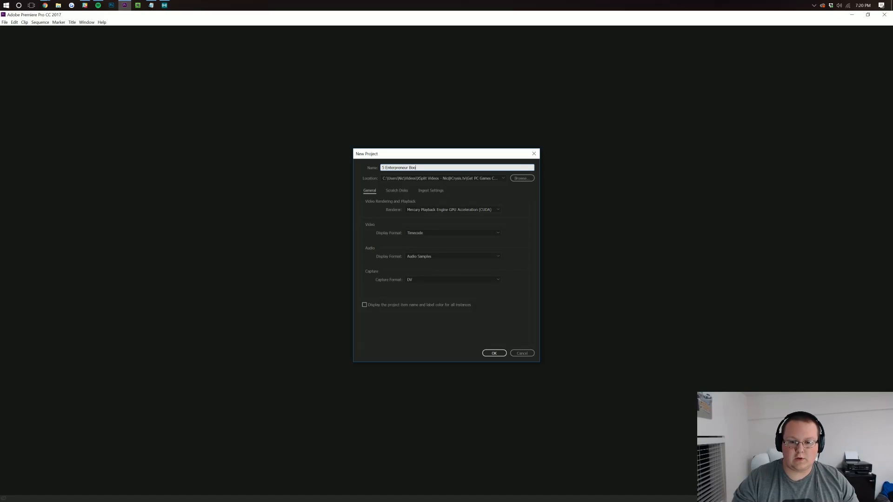
left_click(493, 353)
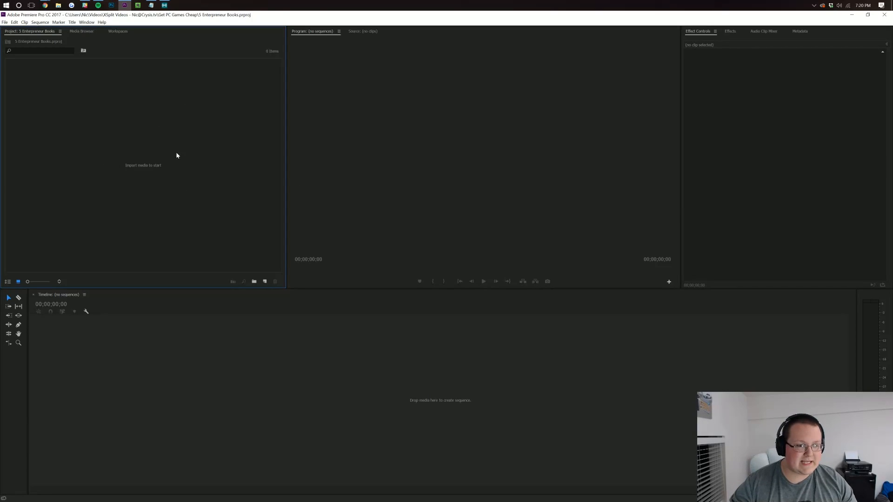
mouse_move(121, 206)
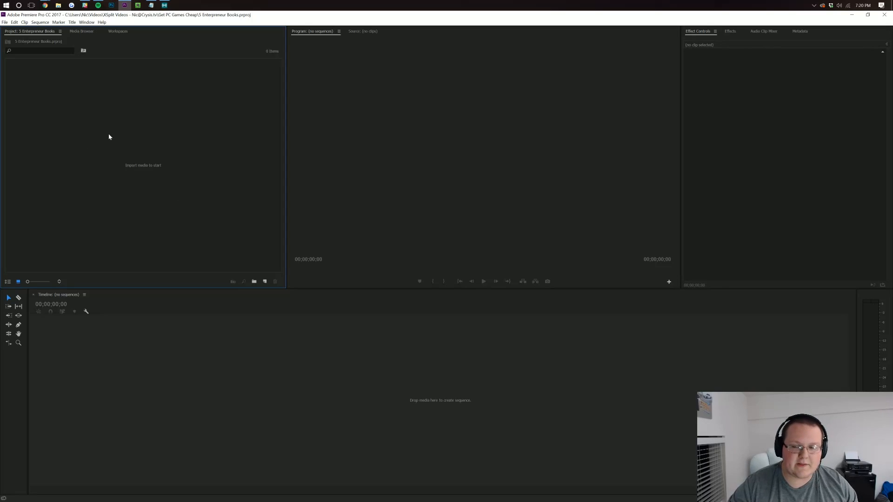
mouse_move(677, 256)
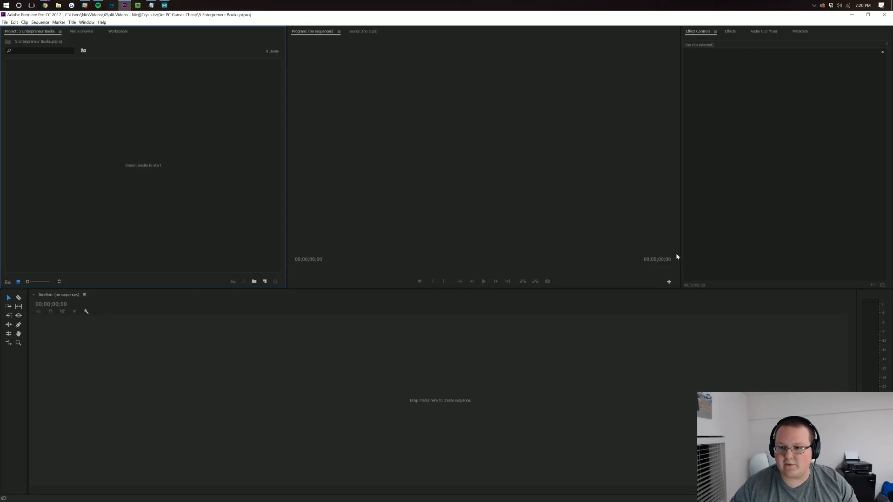
mouse_move(191, 183)
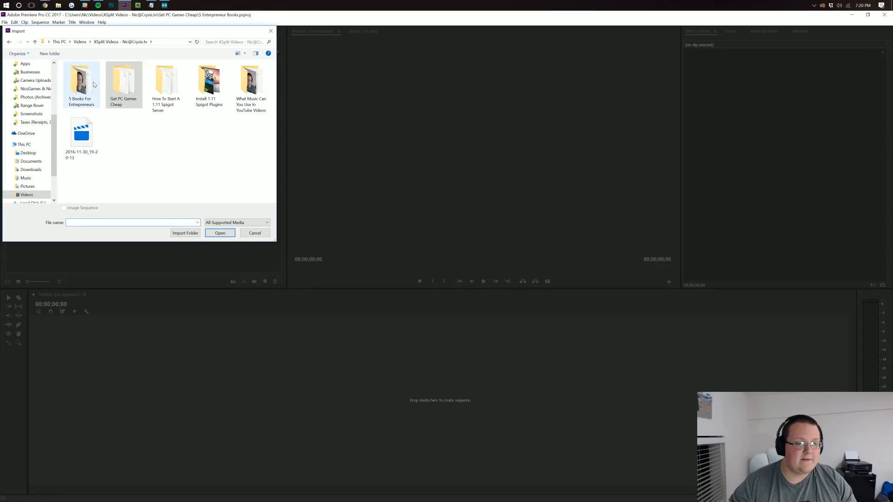
- Open the '5 Books For Entrepreneurs' folder and select its webcam video file for import
double_click(81, 84)
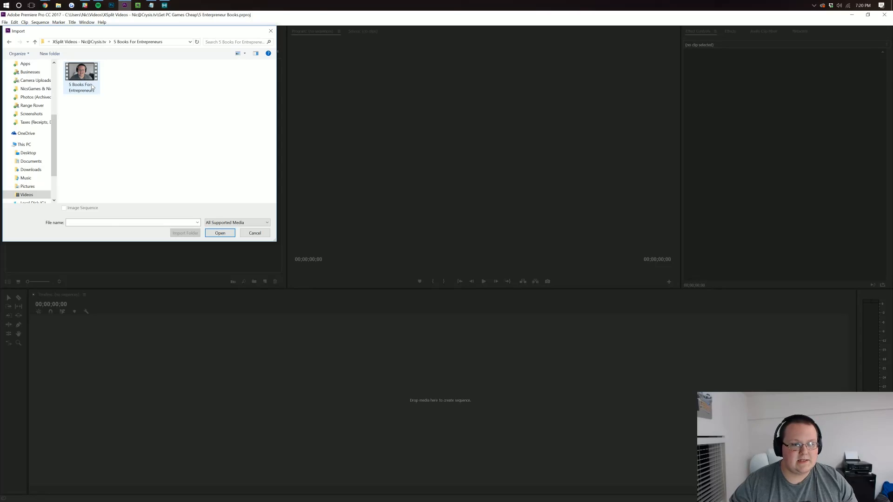
left_click(220, 233)
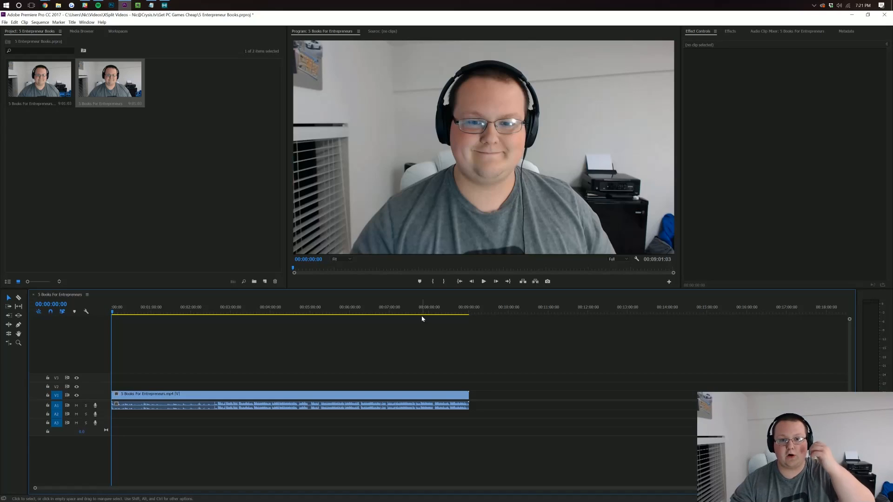
mouse_move(161, 205)
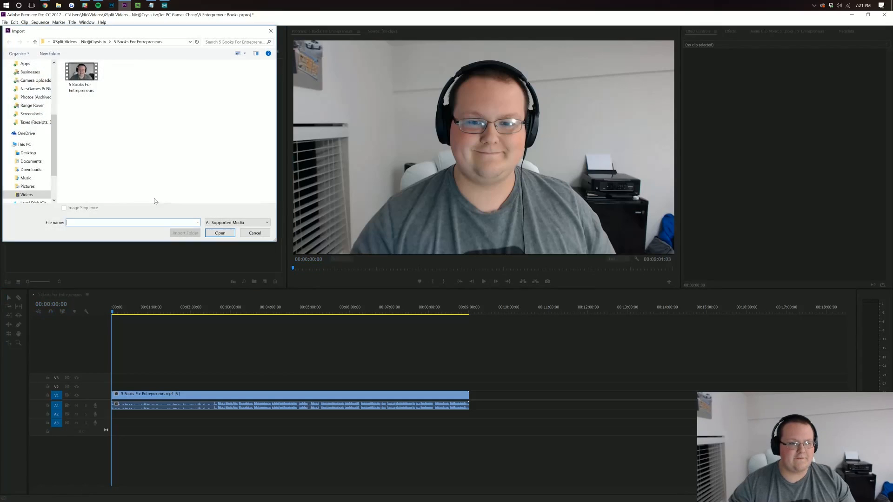
- Scroll the Import dialog sidebar down to the drives, including THE BEAST
scroll("down", 3)
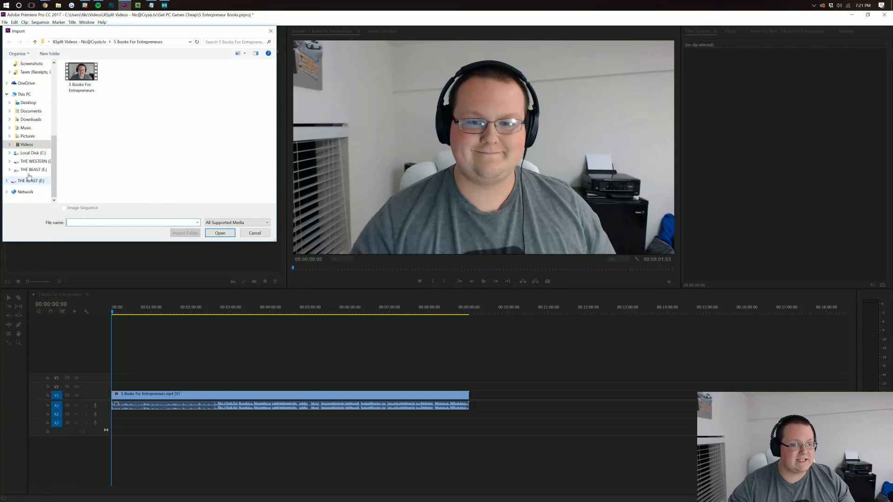